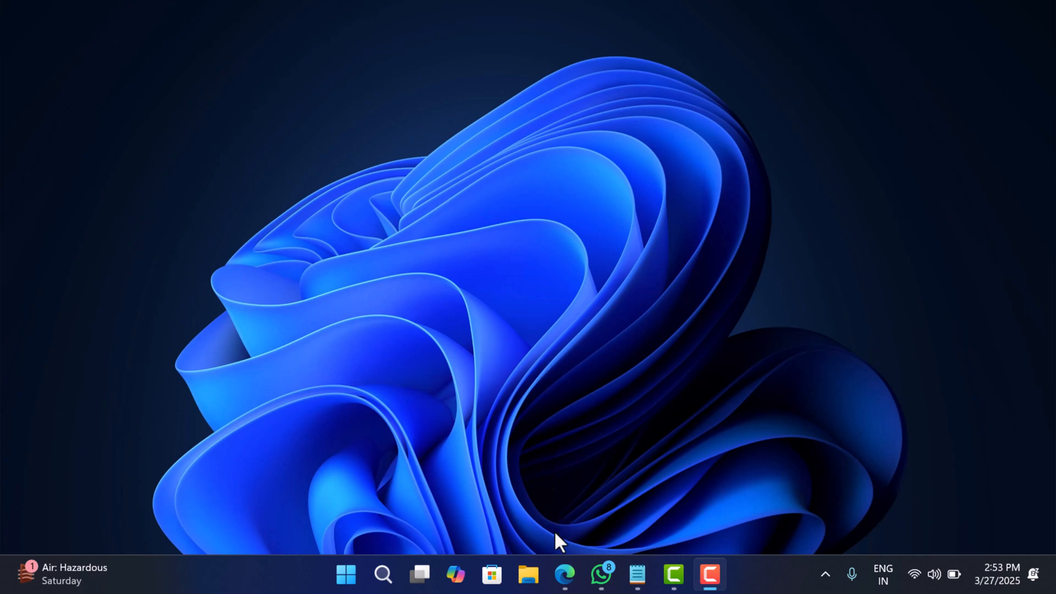
# Review the Reddit threads describing the black boxes around Google search results
pyautogui.click(564, 574)
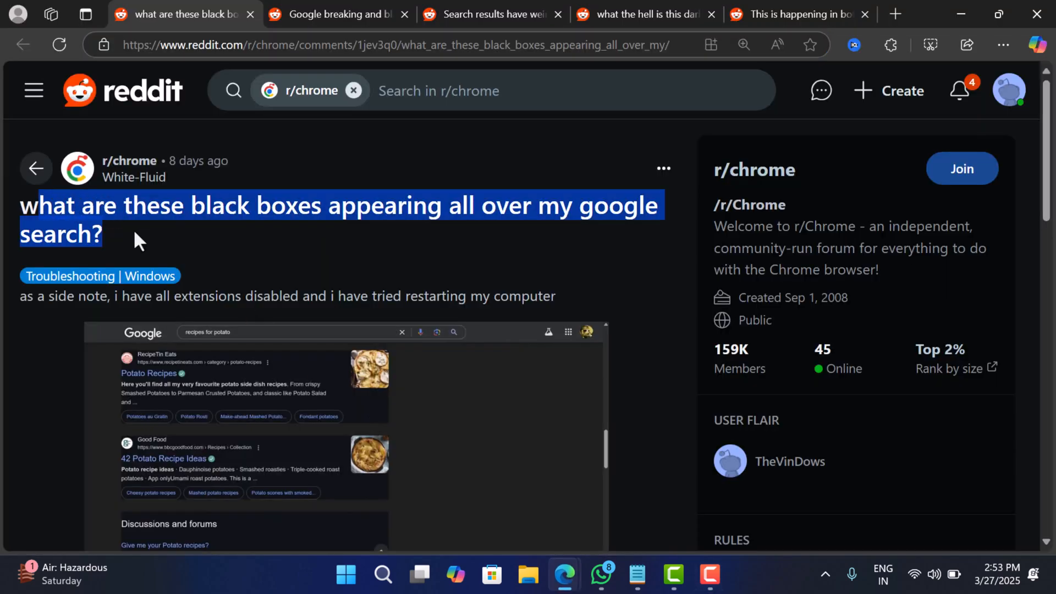
pyautogui.click(337, 13)
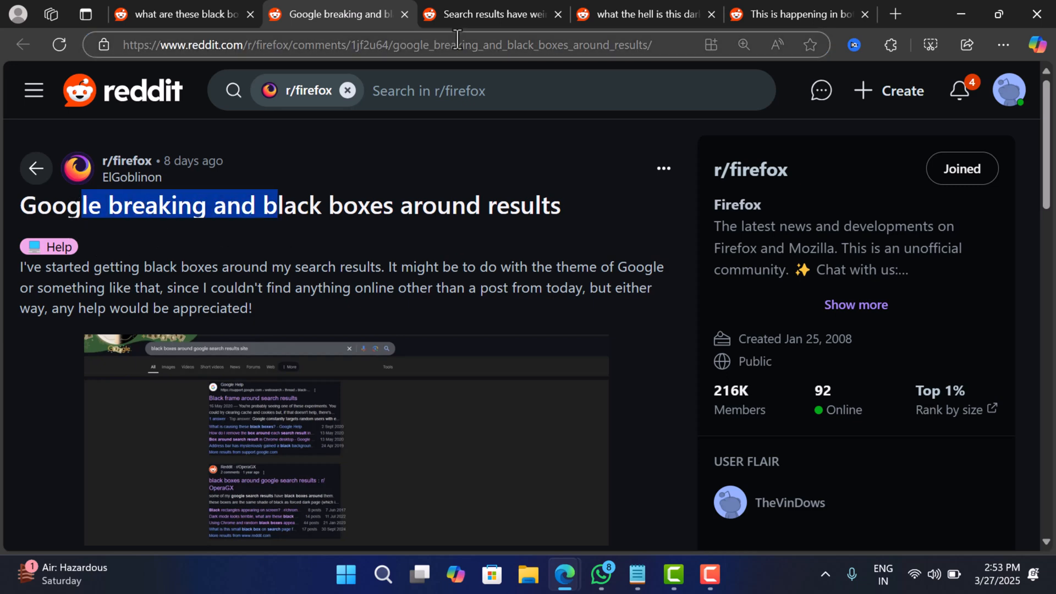
pyautogui.click(492, 13)
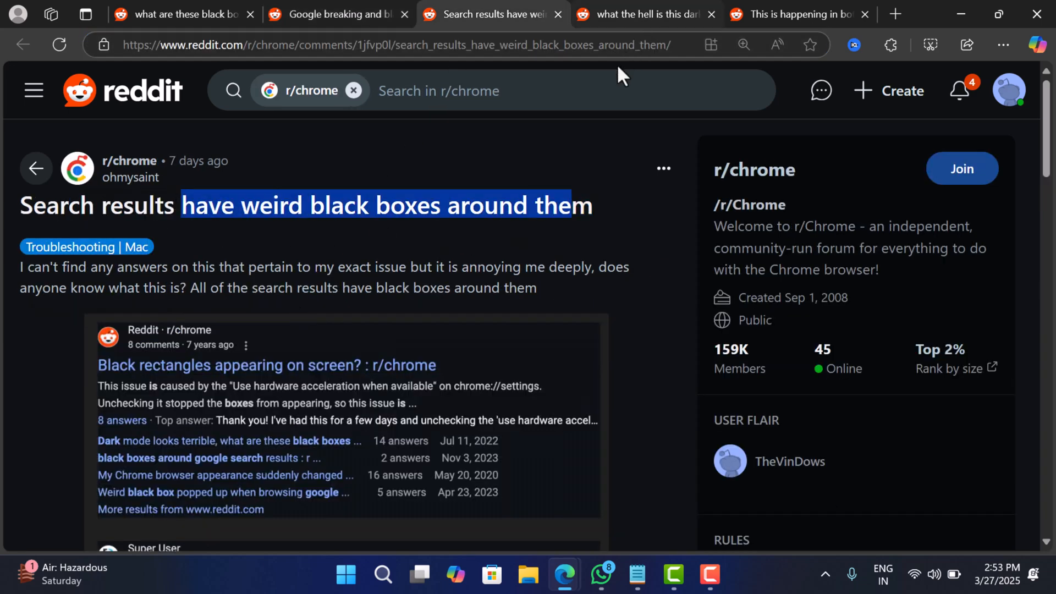
pyautogui.click(793, 13)
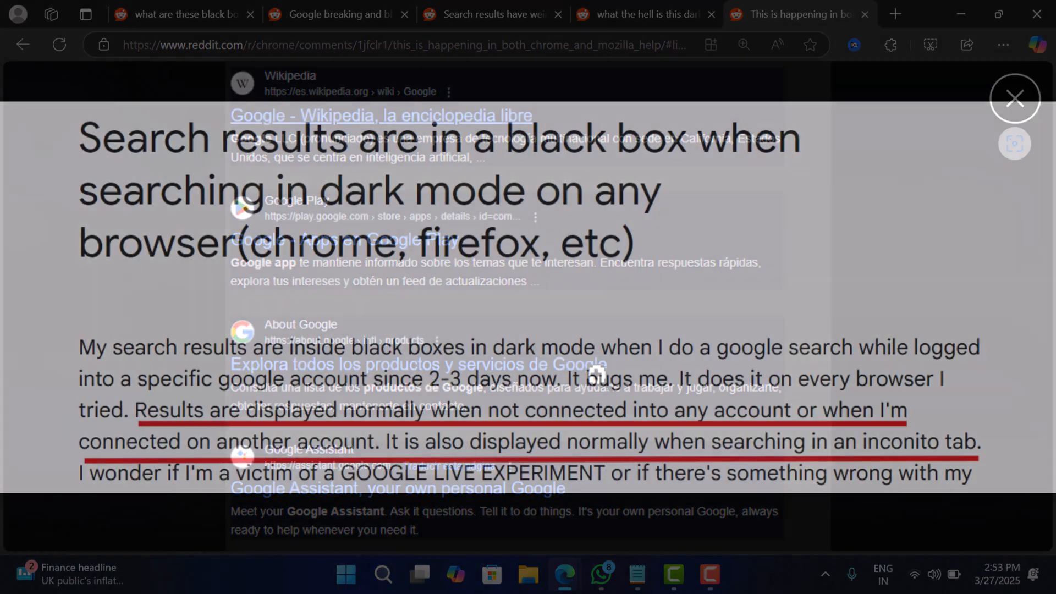
pyautogui.click(1015, 97)
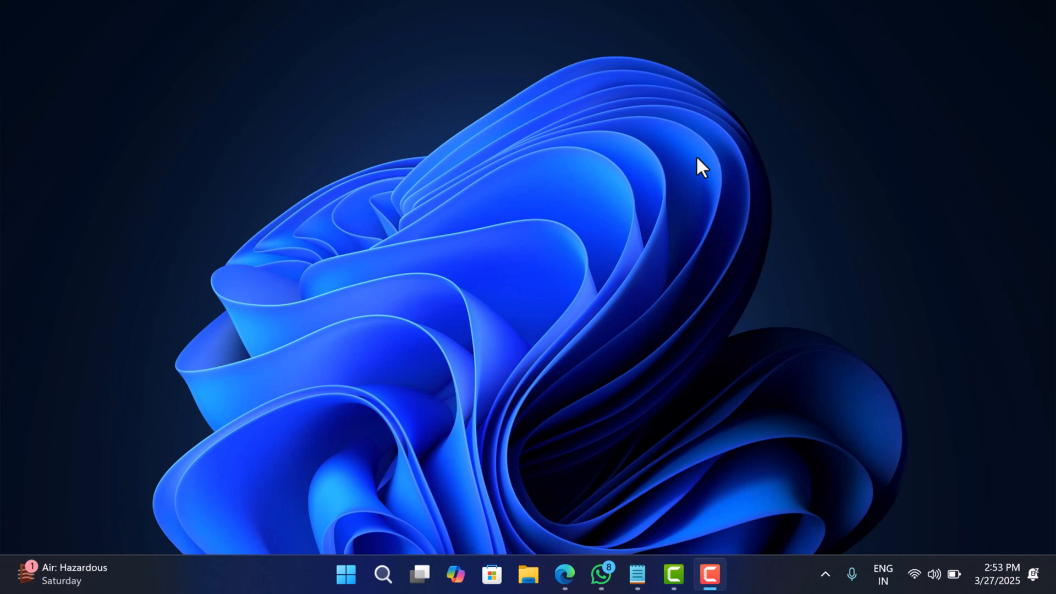
pyautogui.moveTo(544, 378)
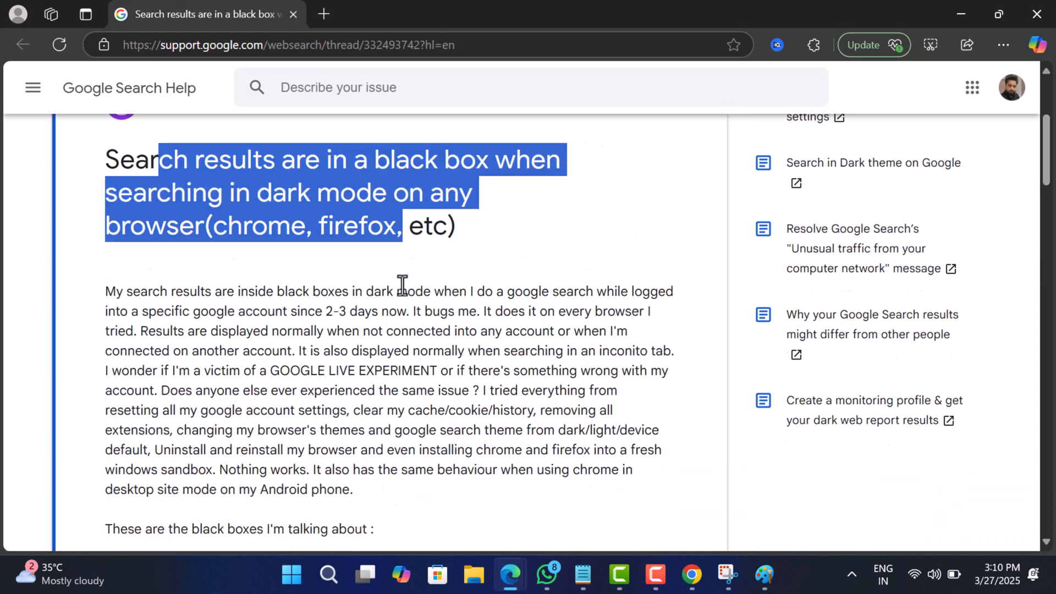
pyautogui.scroll(-3)
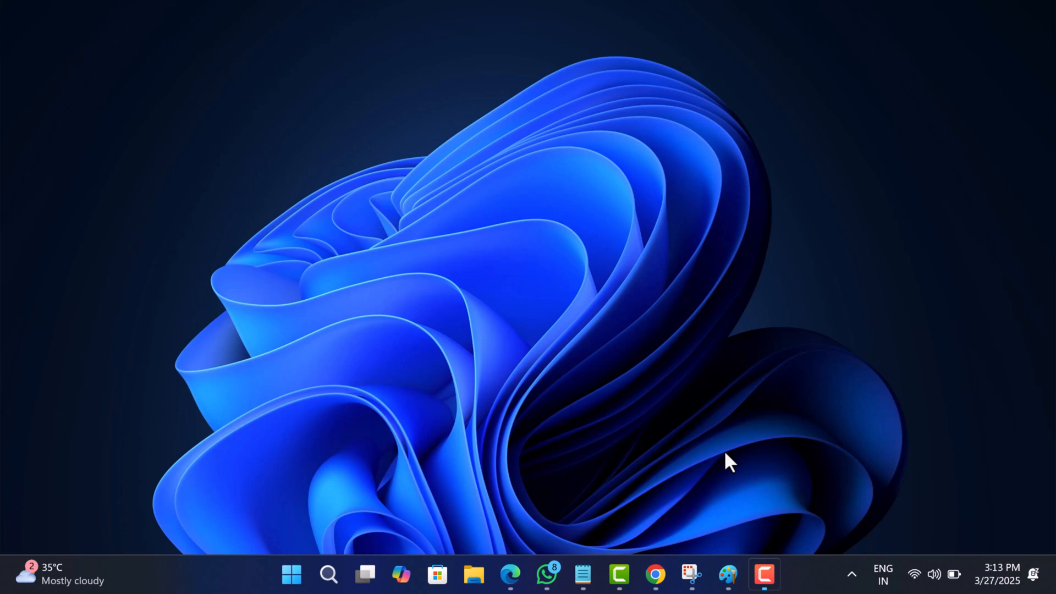
pyautogui.moveTo(659, 558)
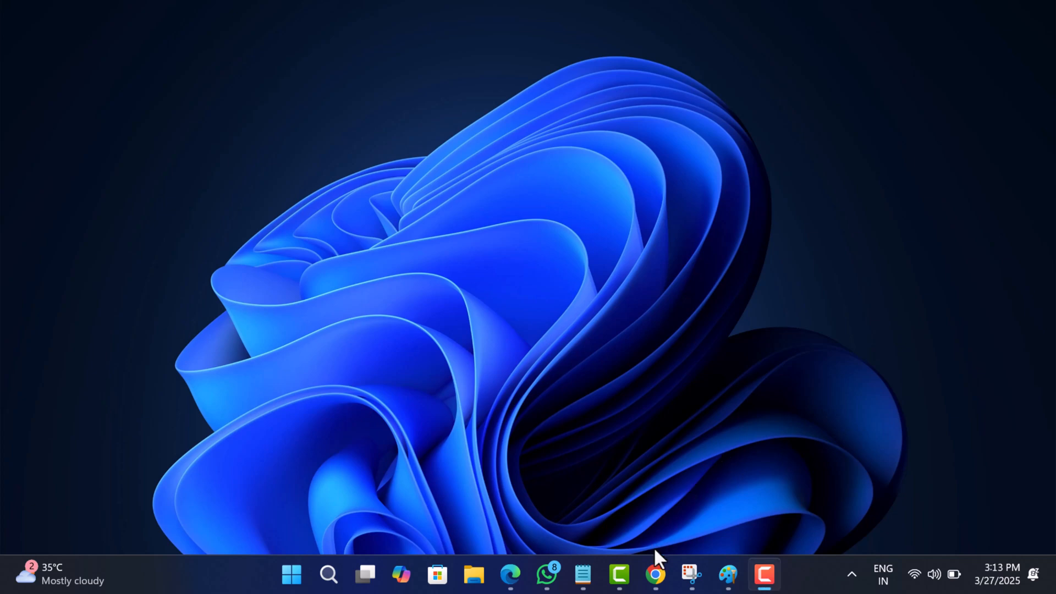
# Confirm Chrome is up to date at version 134.0.6998.178 and start a new tab
pyautogui.click(654, 574)
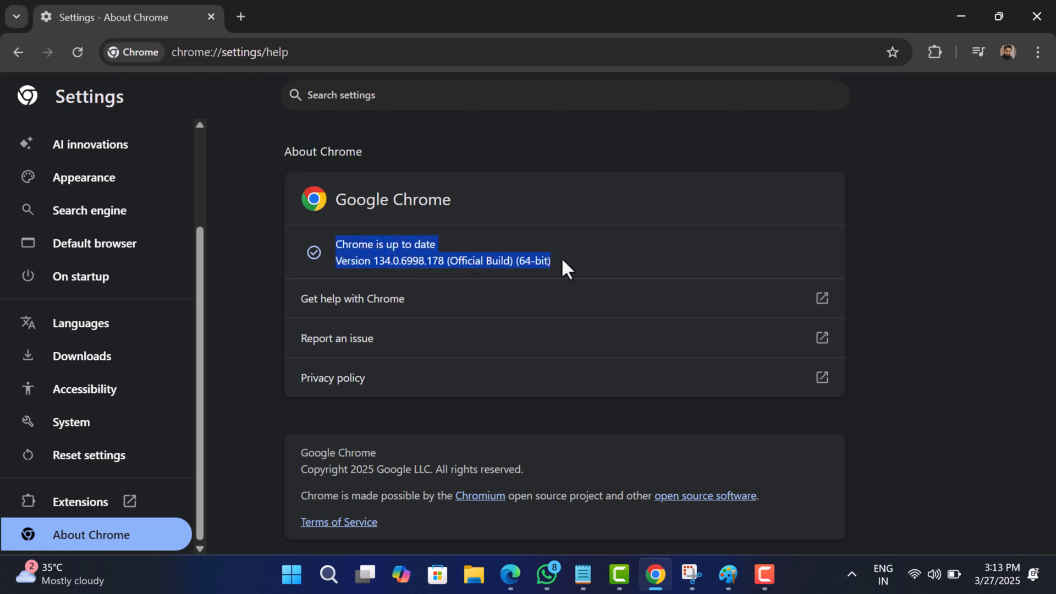
pyautogui.moveTo(926, 314)
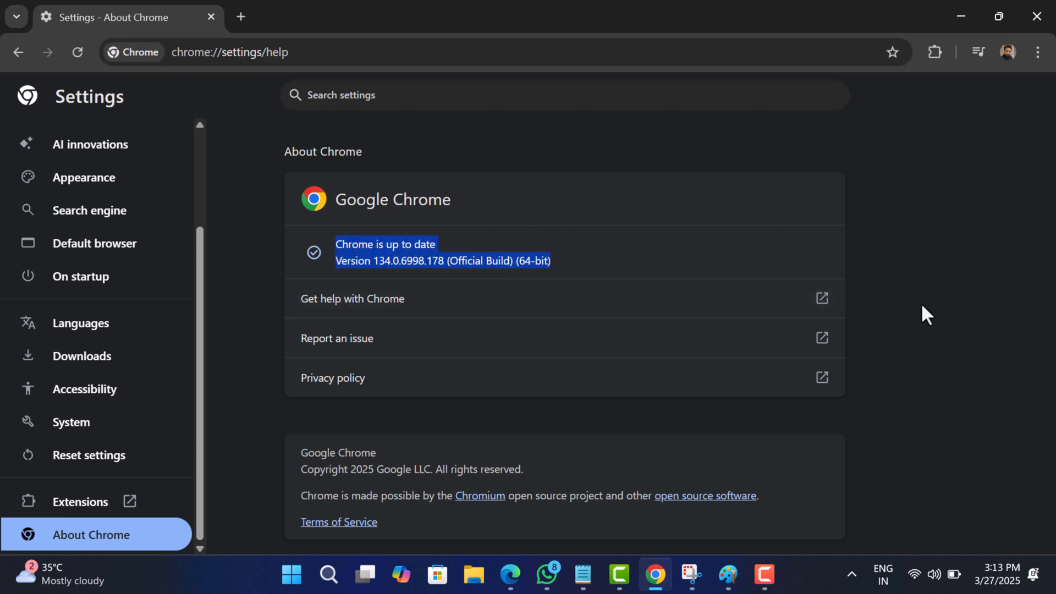
pyautogui.click(241, 17)
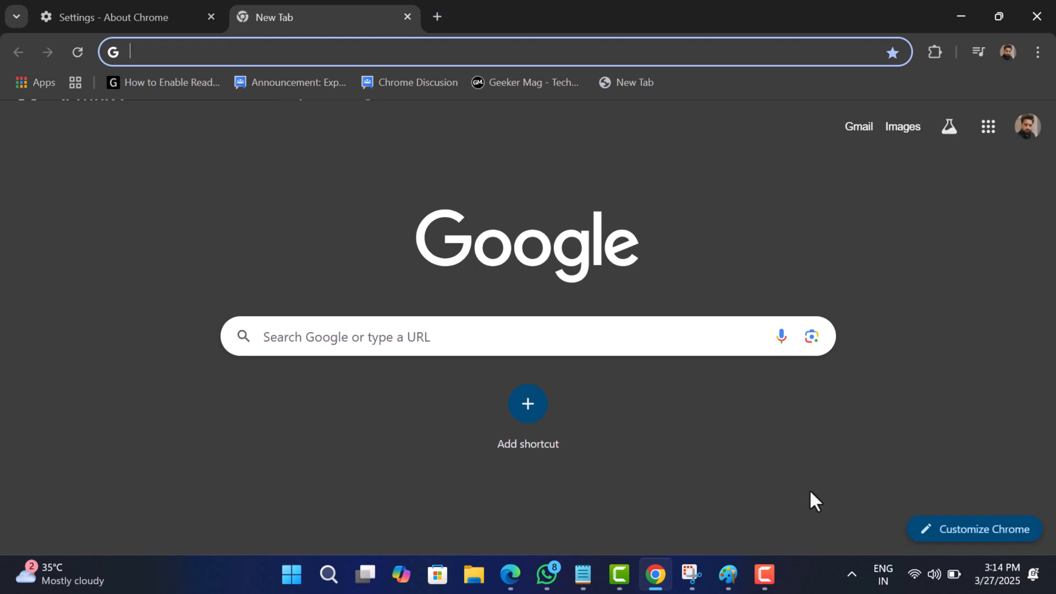
pyautogui.moveTo(436, 37)
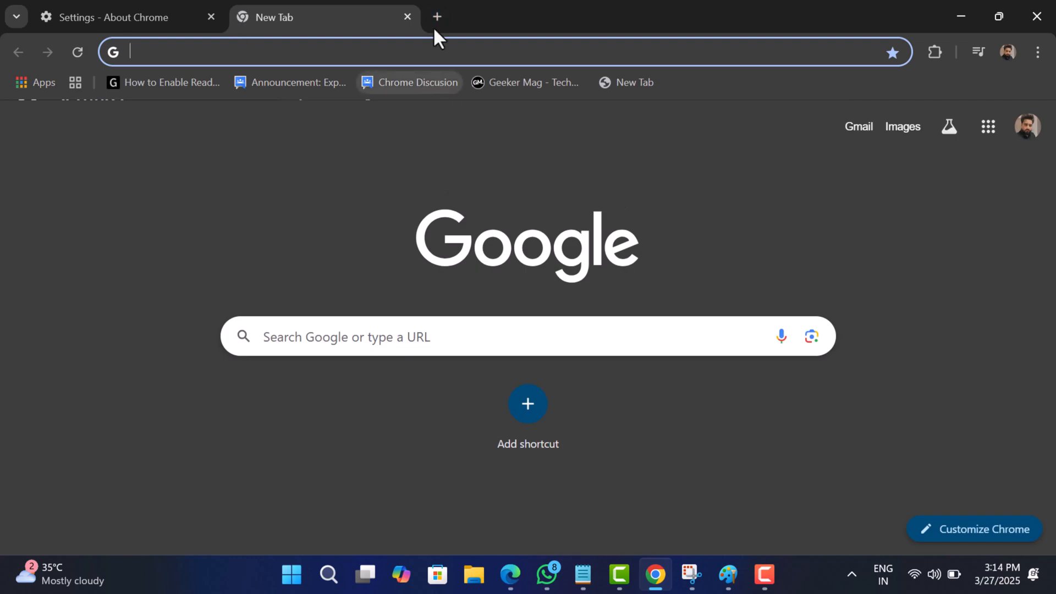
# Go to google.com and turn Google's dark theme off so the homepage shows in light theme
pyautogui.write('google.com')
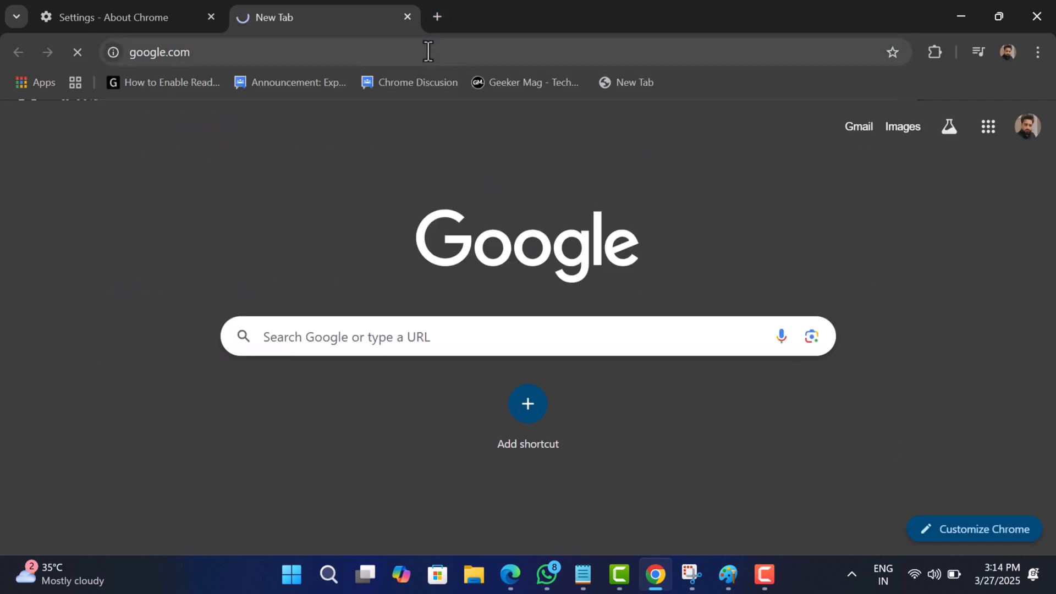
pyautogui.click(1004, 536)
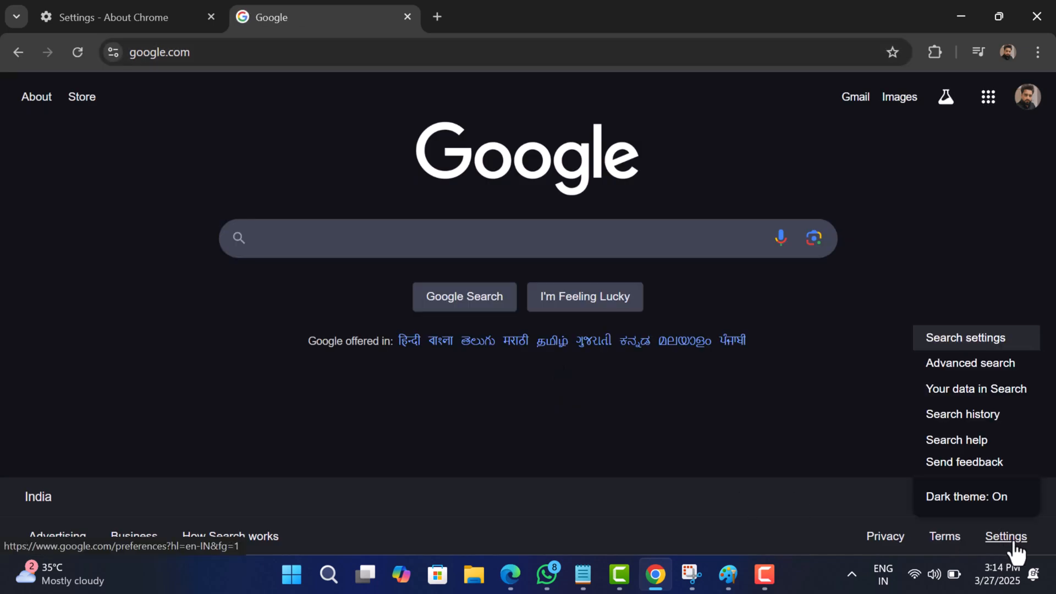
pyautogui.click(966, 496)
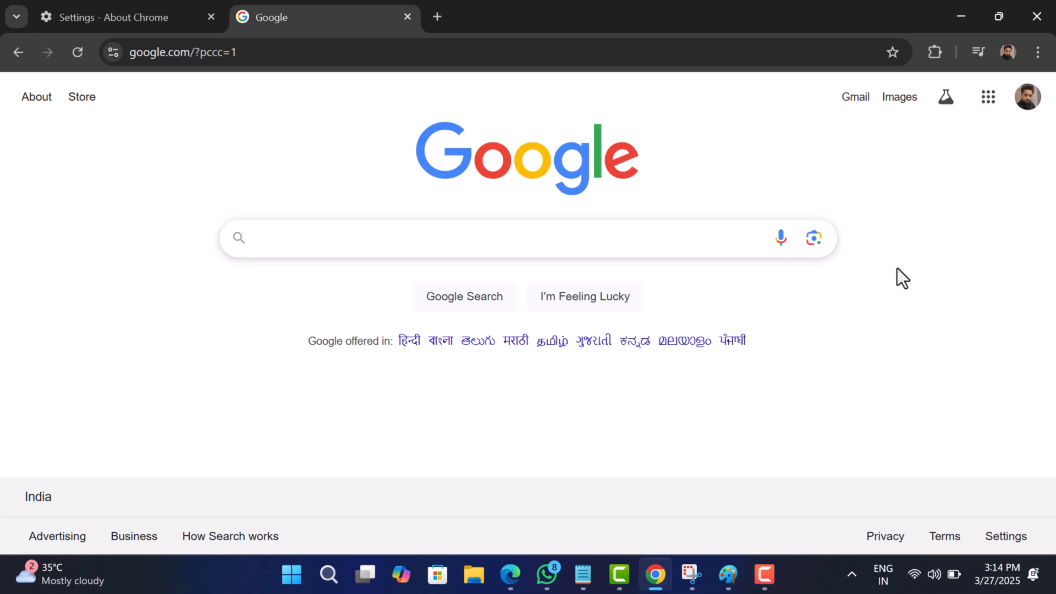
pyautogui.click(436, 17)
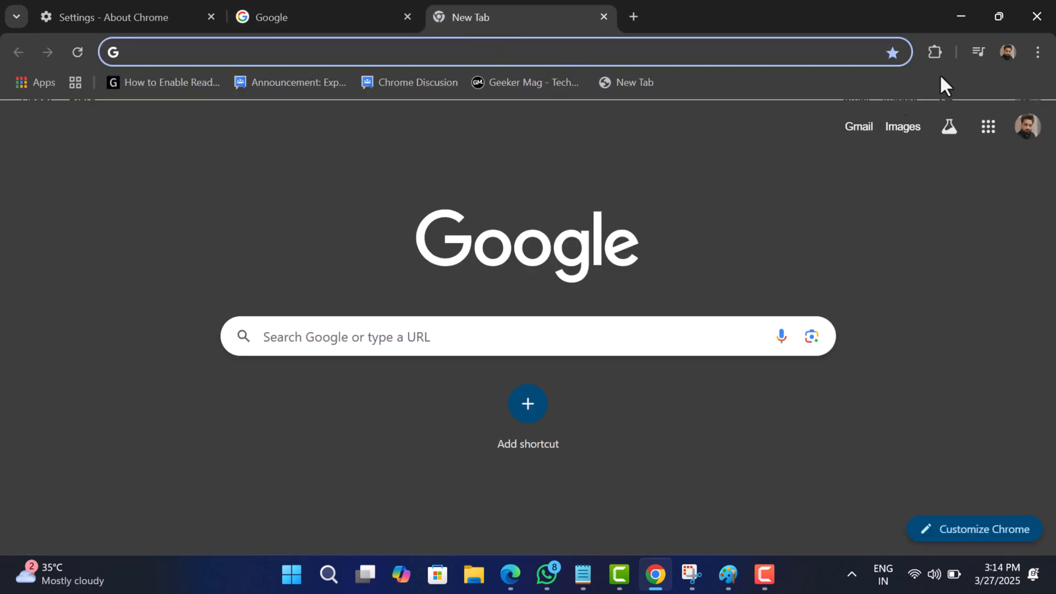